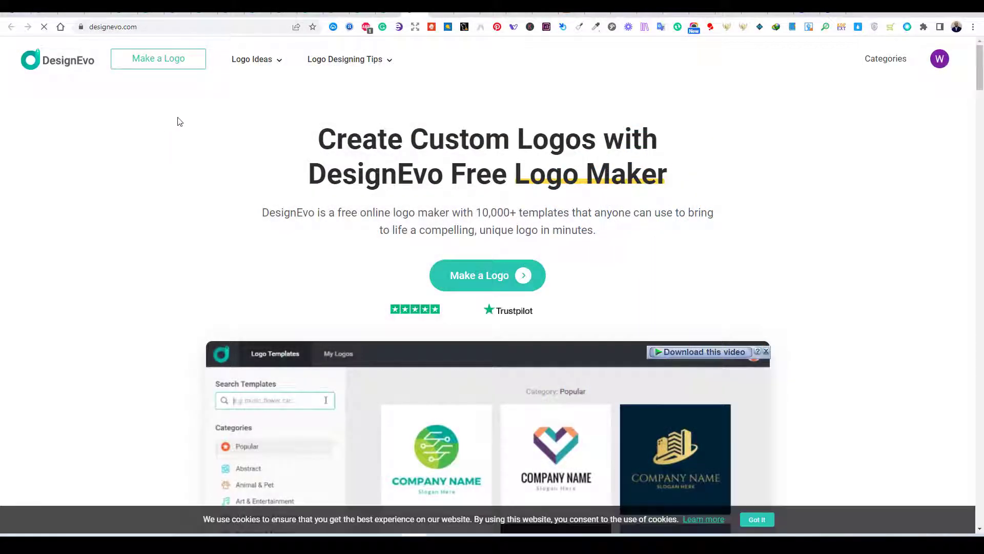
Launch the logo maker from the DesignEvo homepage via Make a Logo
scroll("down", 3)
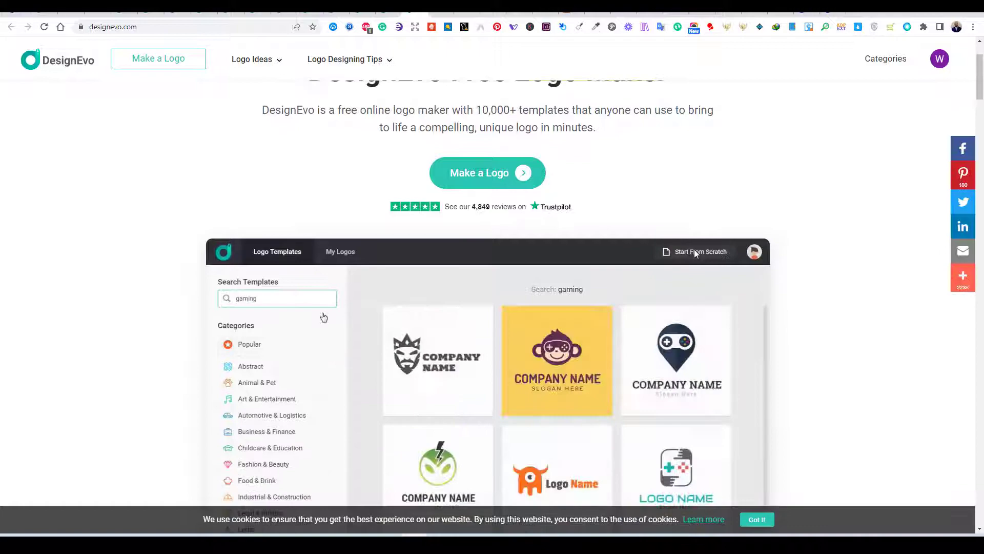
scroll("up", 3)
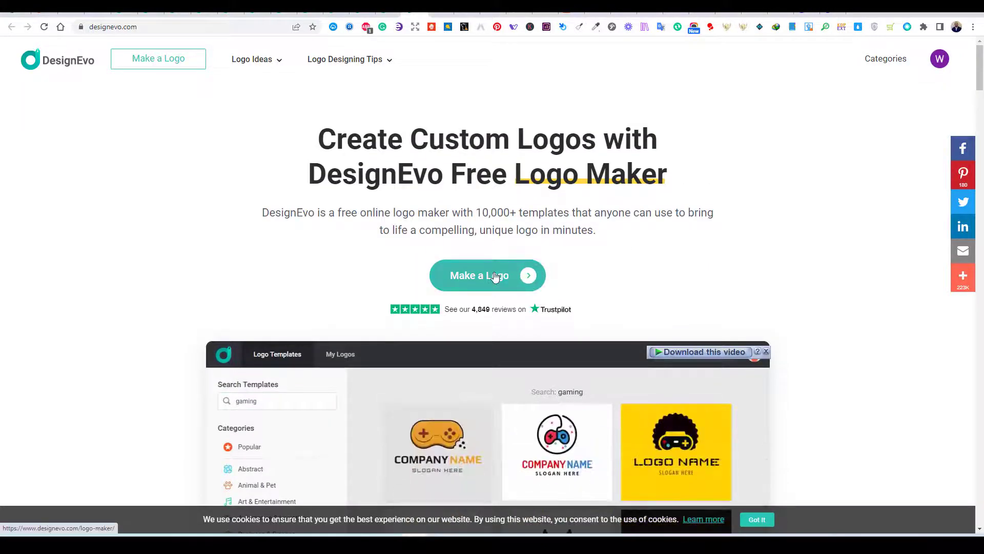
left_click(487, 275)
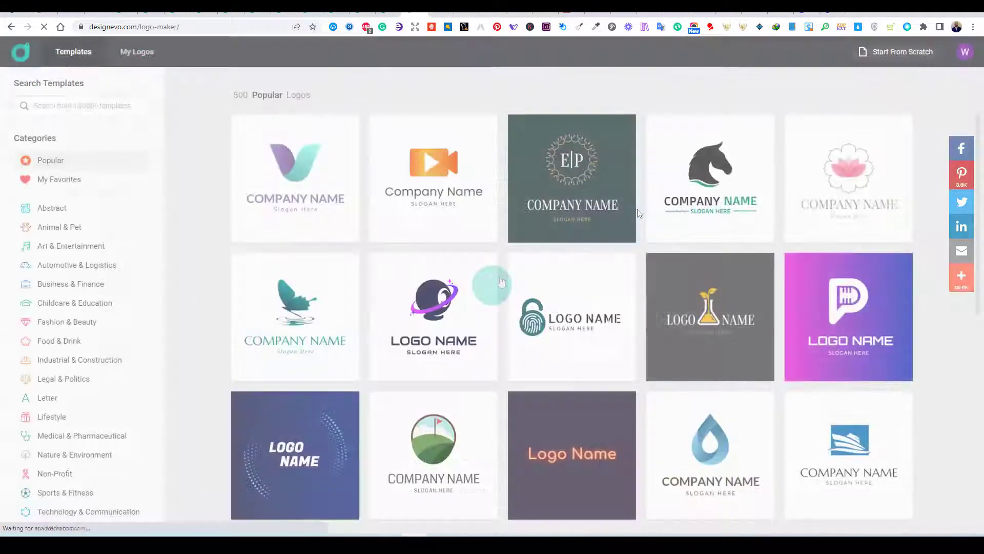
Browse Nature & Environment and Industrial & Construction, return to Popular and customize the skull-with-flames template
scroll("down", 3)
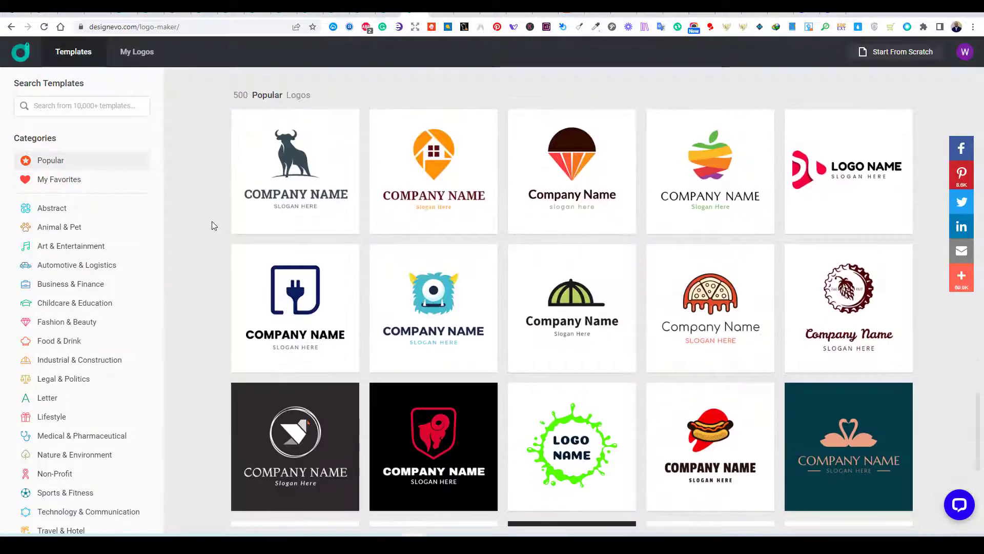
scroll("down", 3)
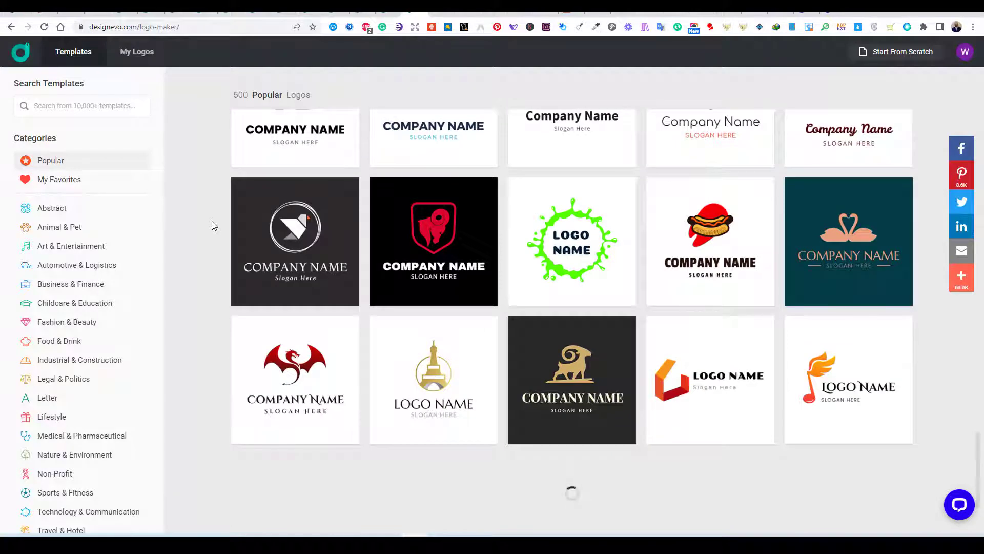
scroll("down", 3)
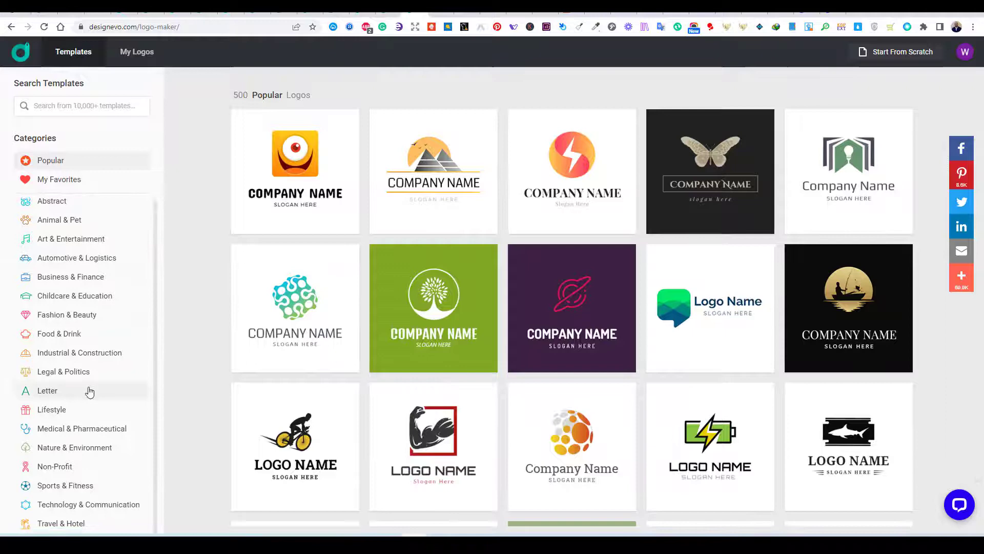
left_click(74, 447)
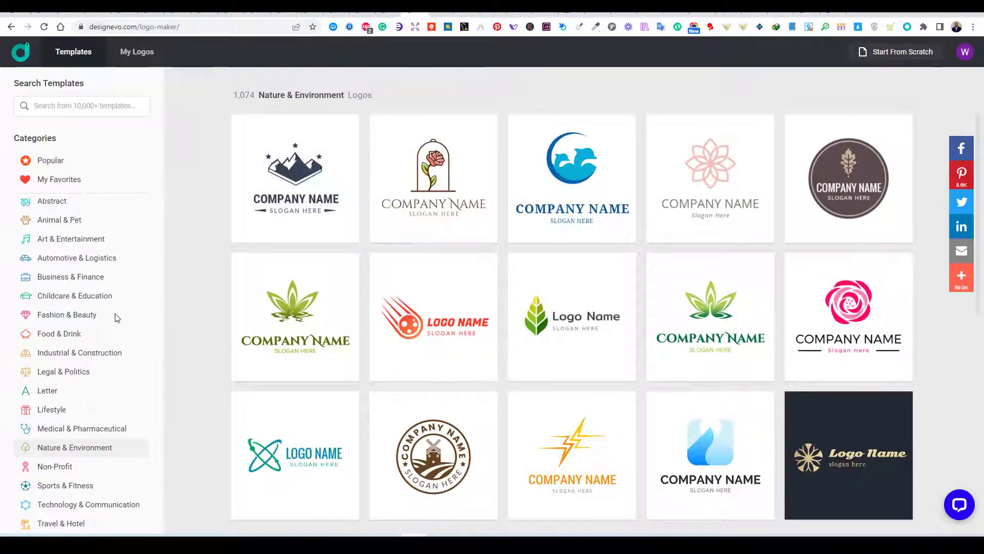
left_click(79, 352)
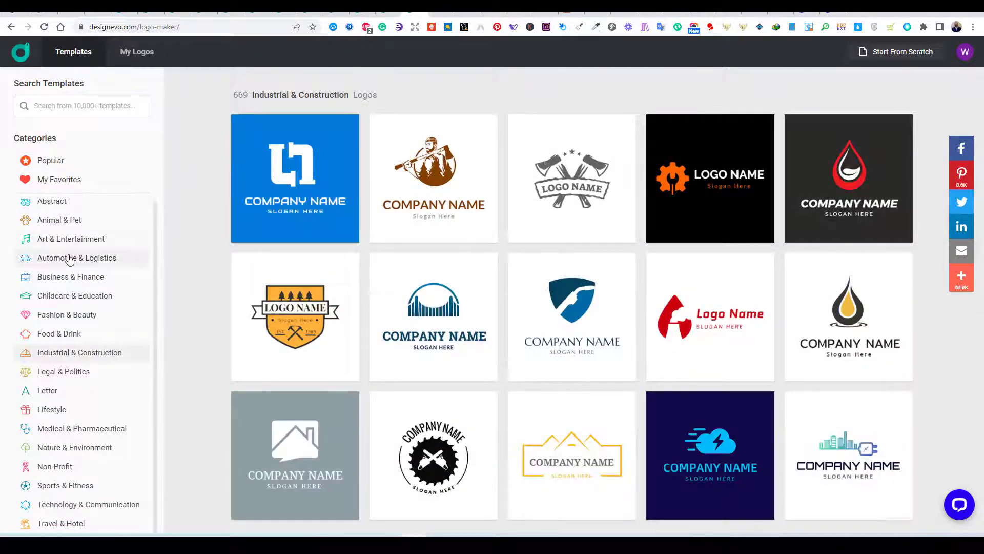
left_click(50, 160)
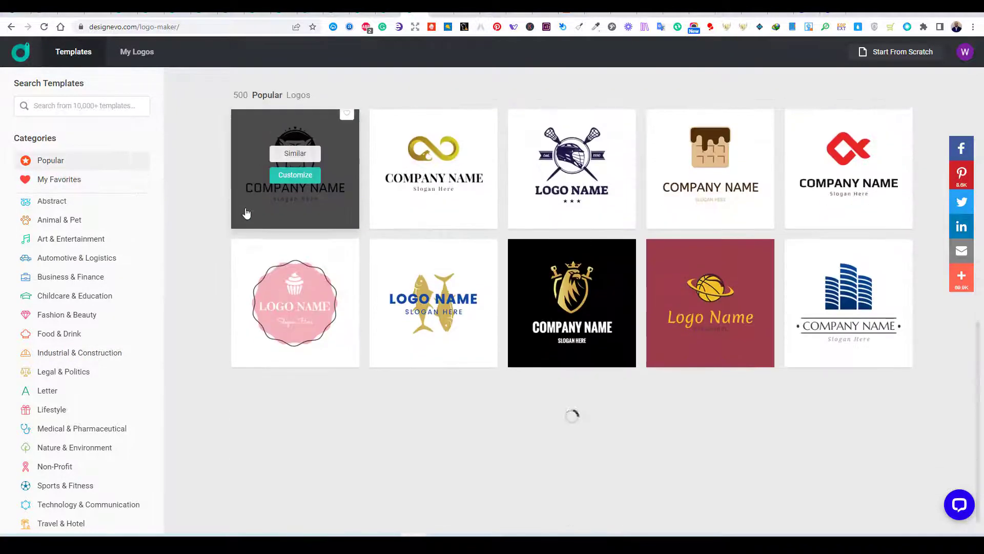
left_click(295, 174)
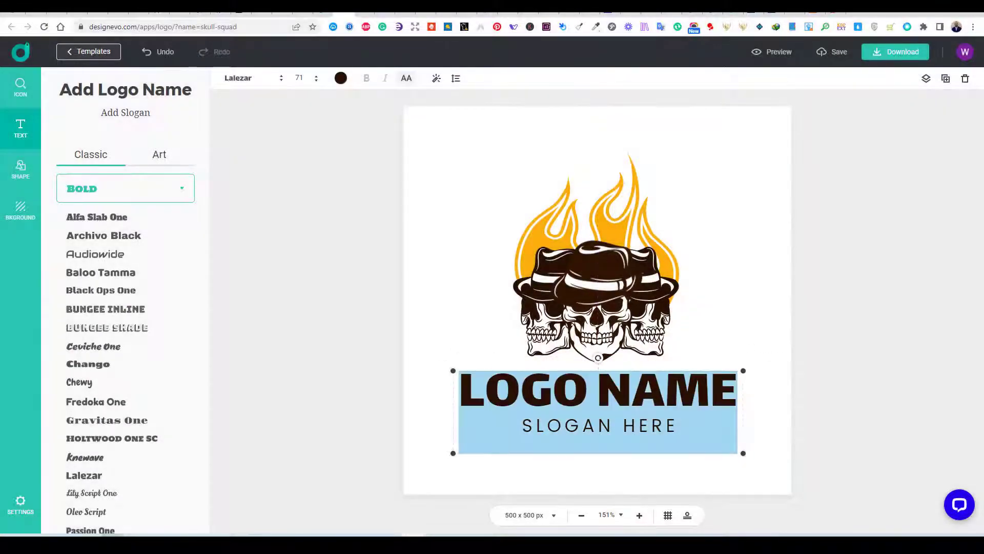
Check the text's outline and shadow effects, then load the gymnastics ribbon badge template
left_click(435, 78)
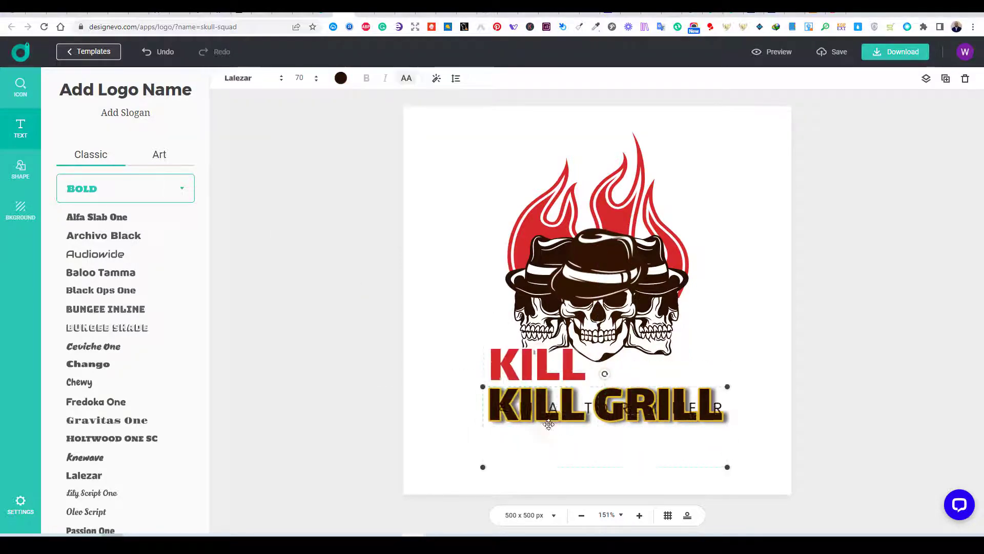
left_click(437, 78)
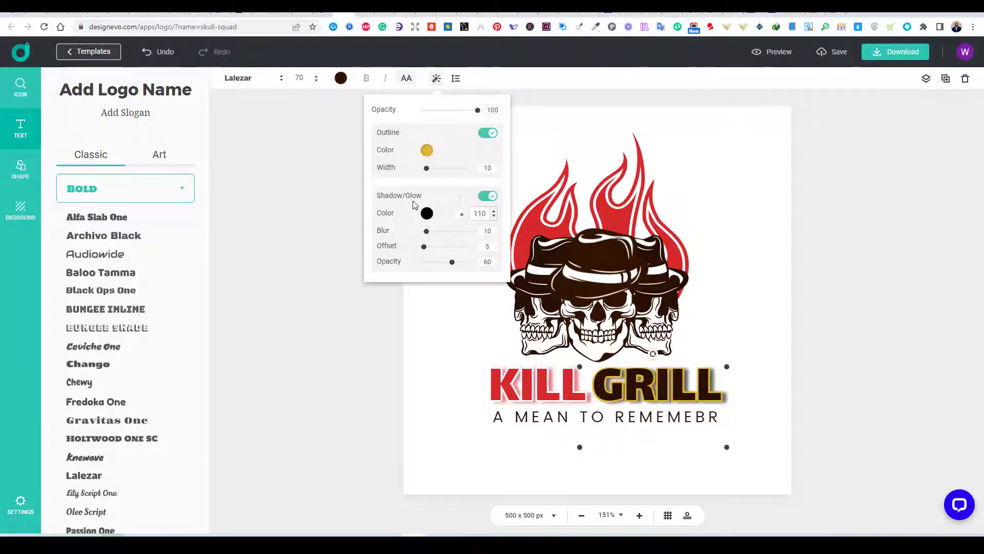
left_click(21, 88)
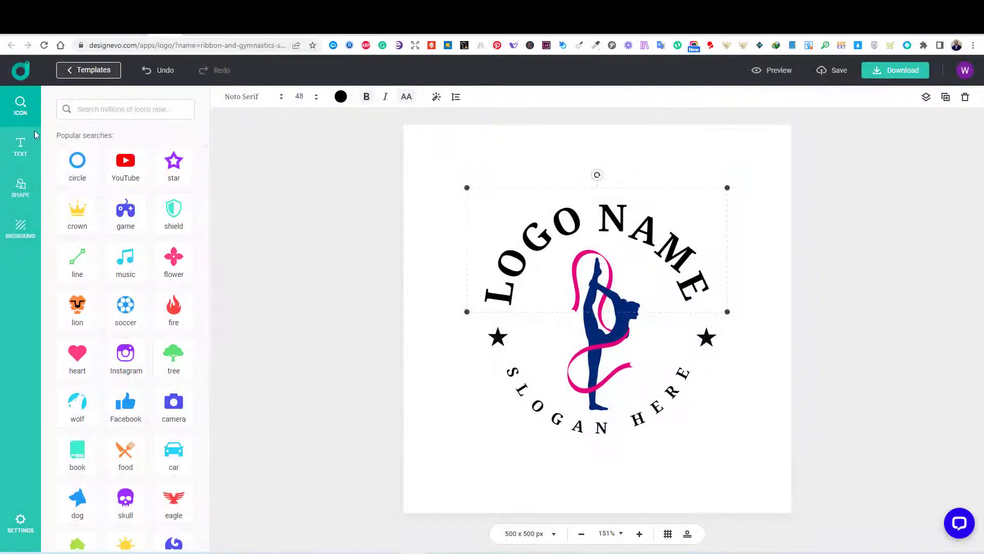
Search icons for 'soccer', clear it, then browse the Text tab and the Shape decorations and banners
scroll("down", 3)
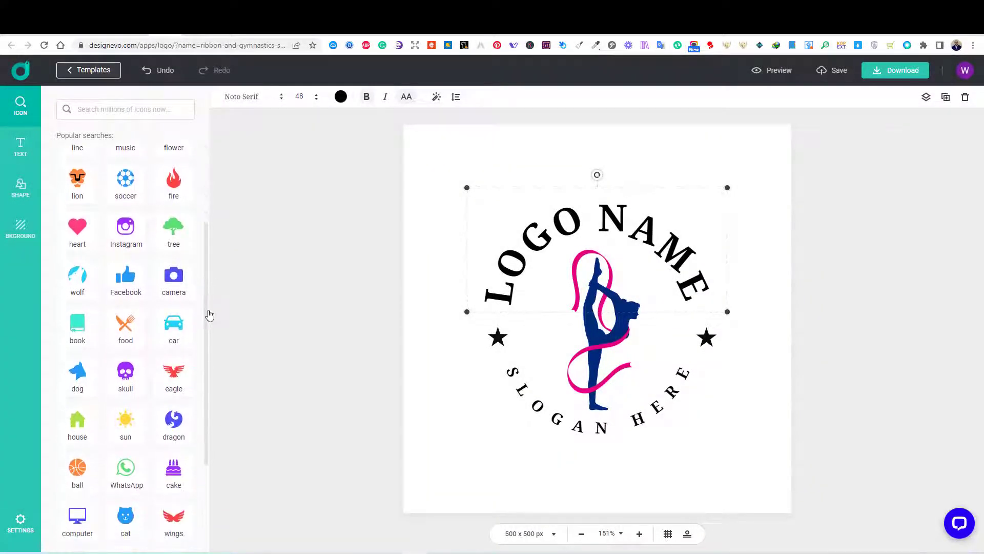
left_click(125, 182)
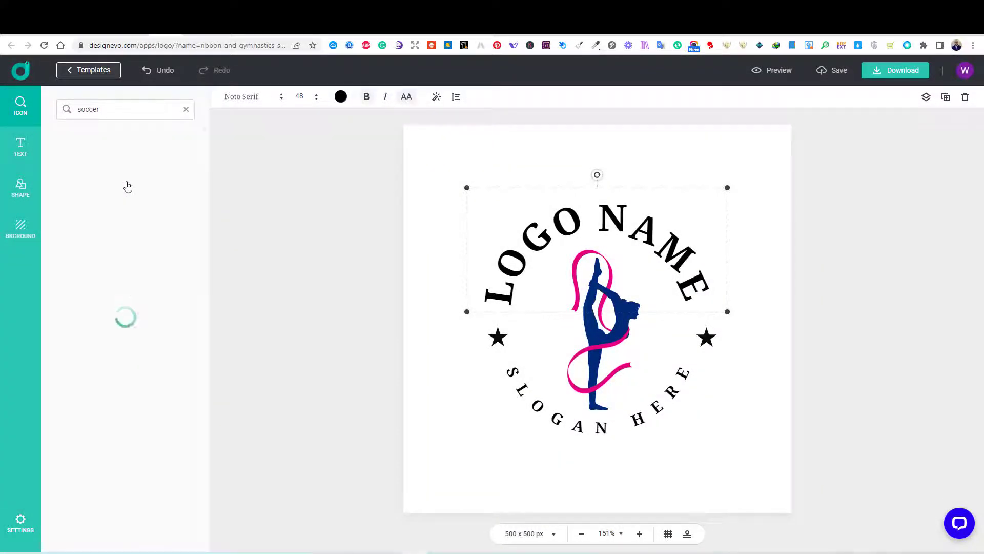
left_click(186, 109)
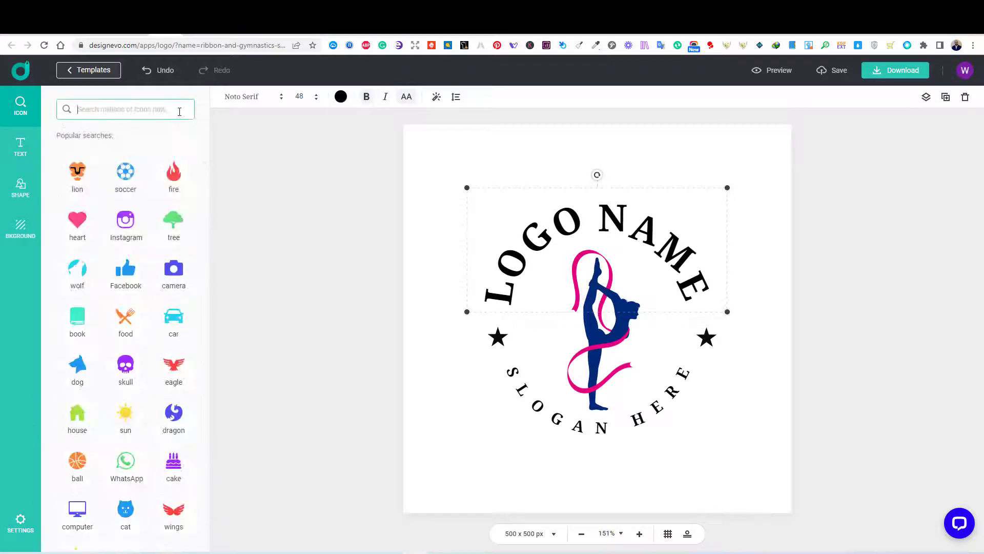
left_click(20, 147)
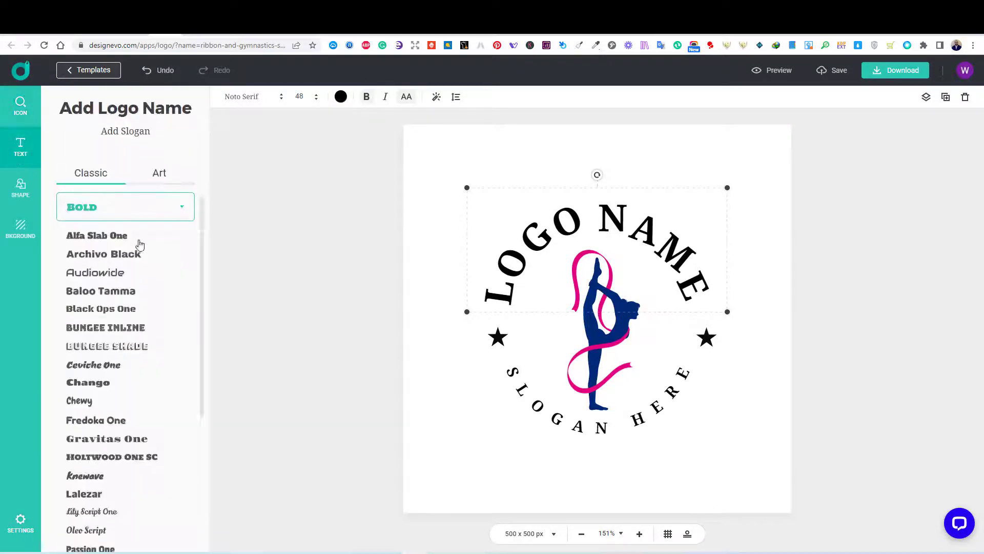
left_click(21, 189)
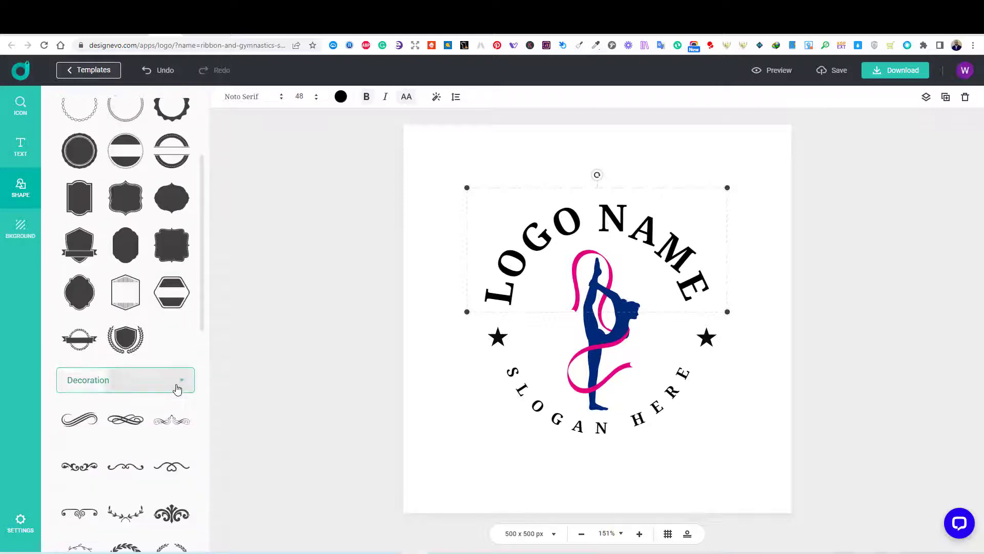
scroll("down", 3)
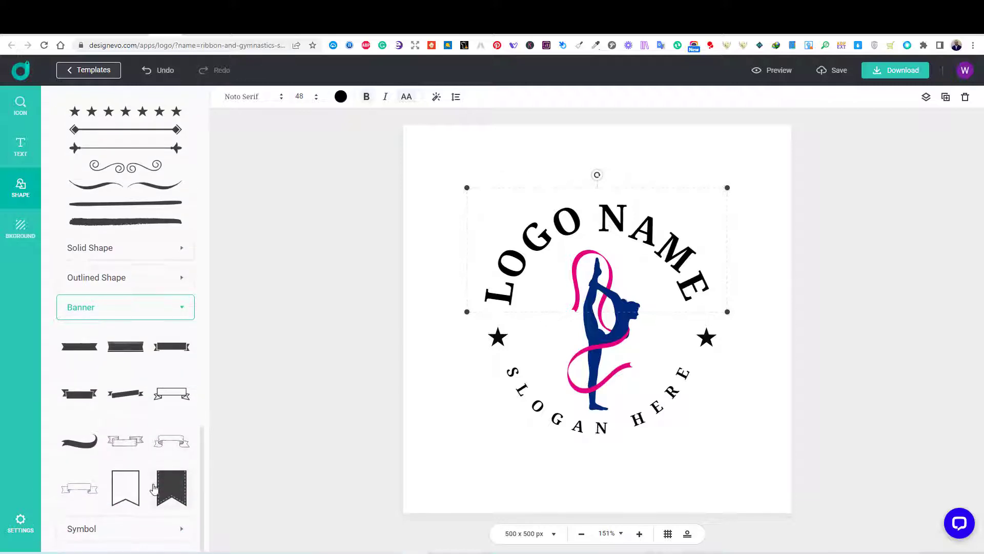
scroll("down", 3)
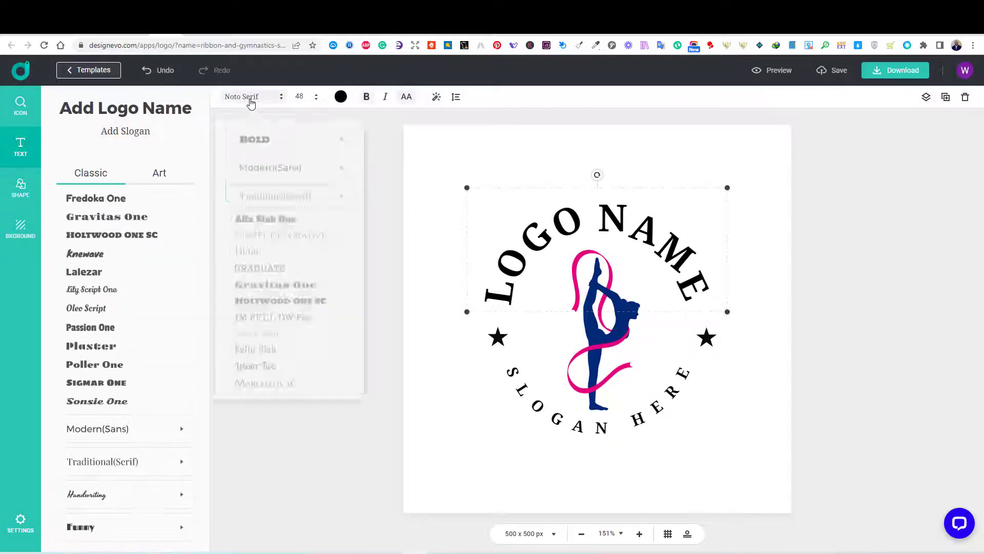
scroll("down", 3)
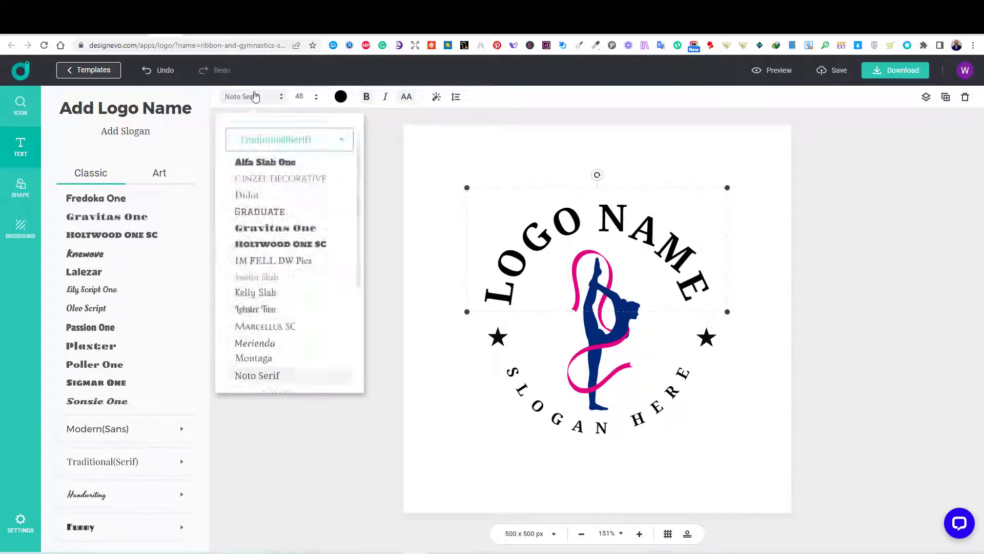
scroll("down", 3)
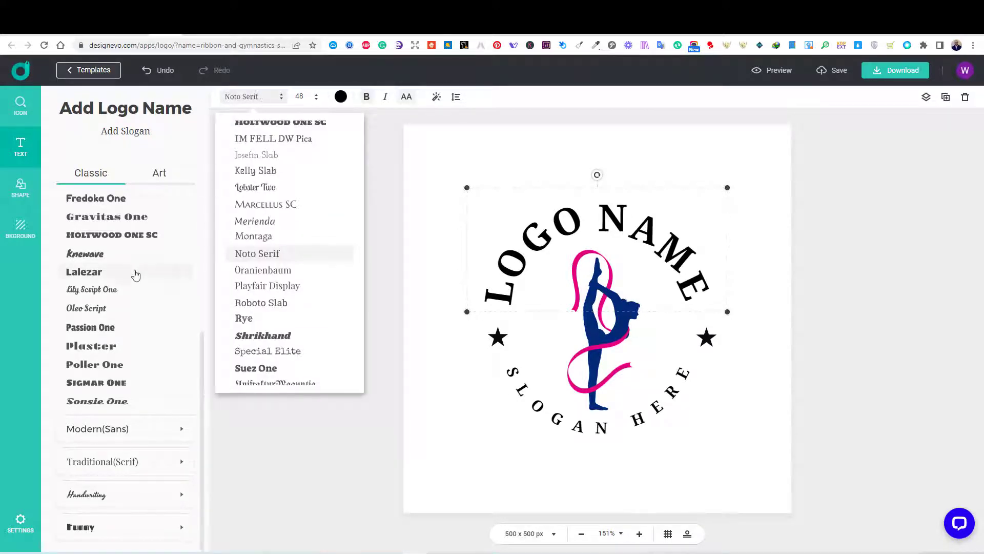
scroll("down", 3)
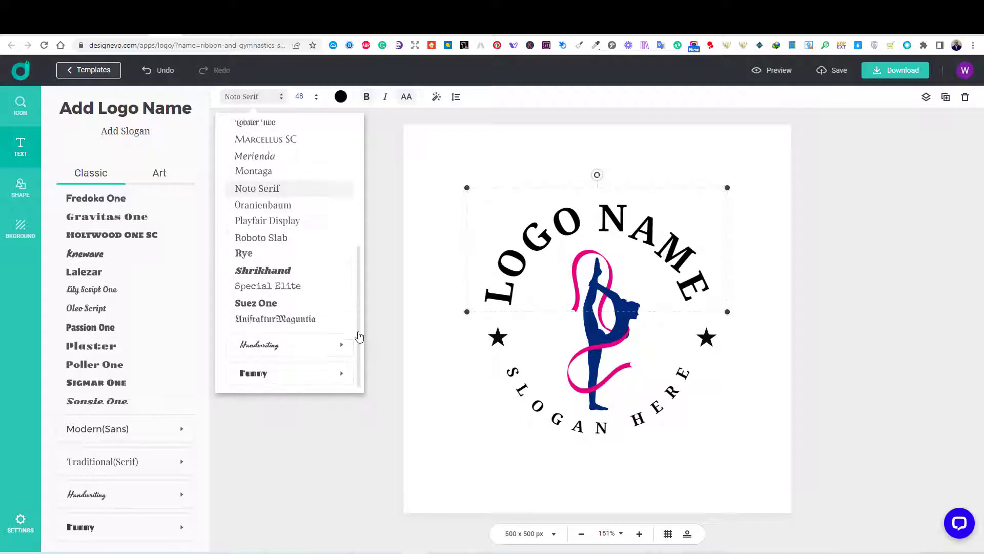
left_click(159, 172)
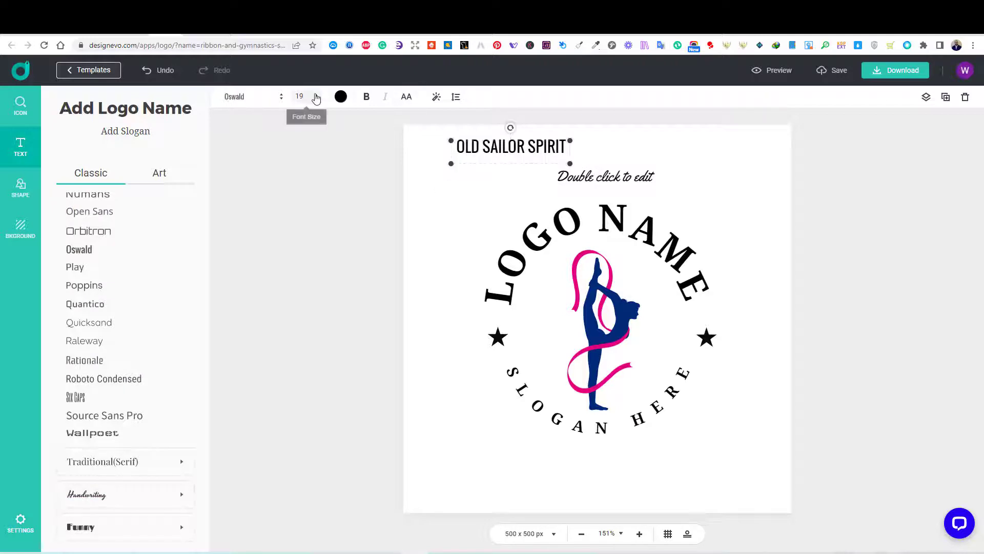
Enlarge OLD SAILOR SPIRIT to size 42 at the top of the badge and bring up the canvas size settings
left_click(317, 95)
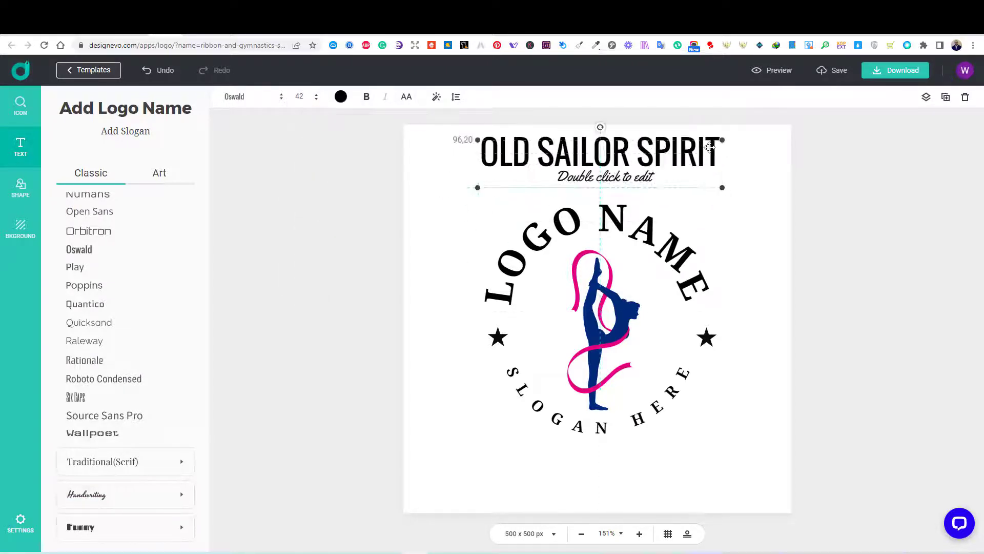
left_click(730, 240)
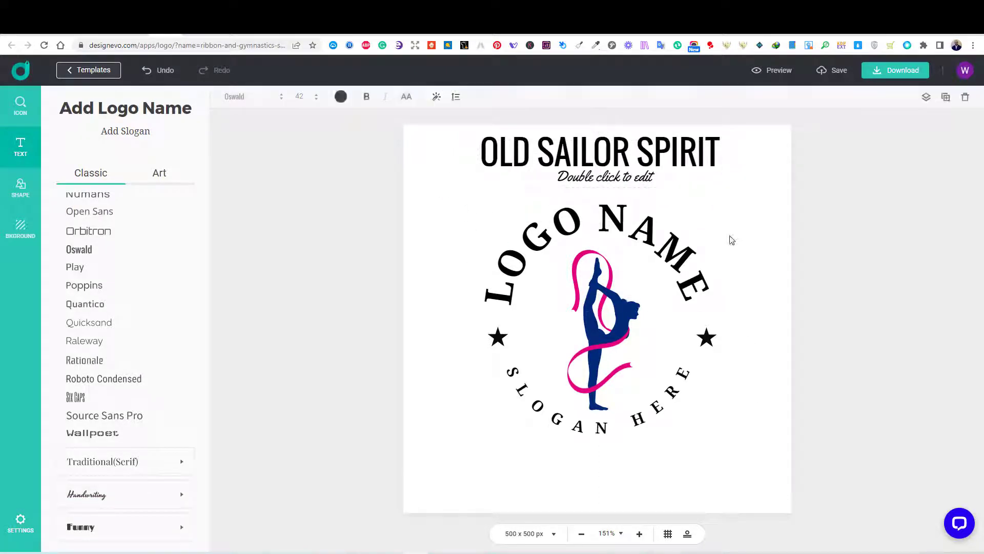
left_click(524, 533)
type("2000")
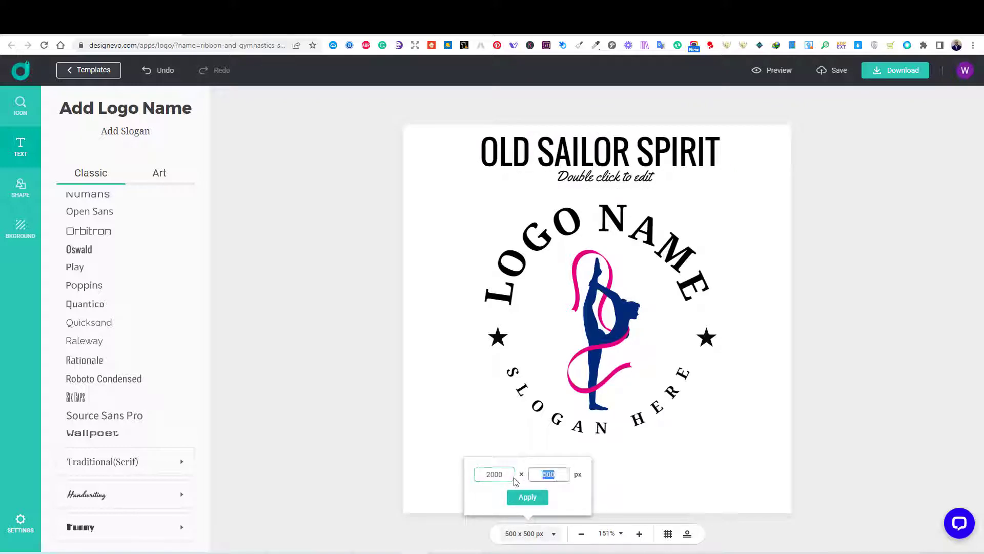
Apply the 2000 × 2000 px canvas, scale the badge to fill it and delete the gymnast figure
left_click(527, 496)
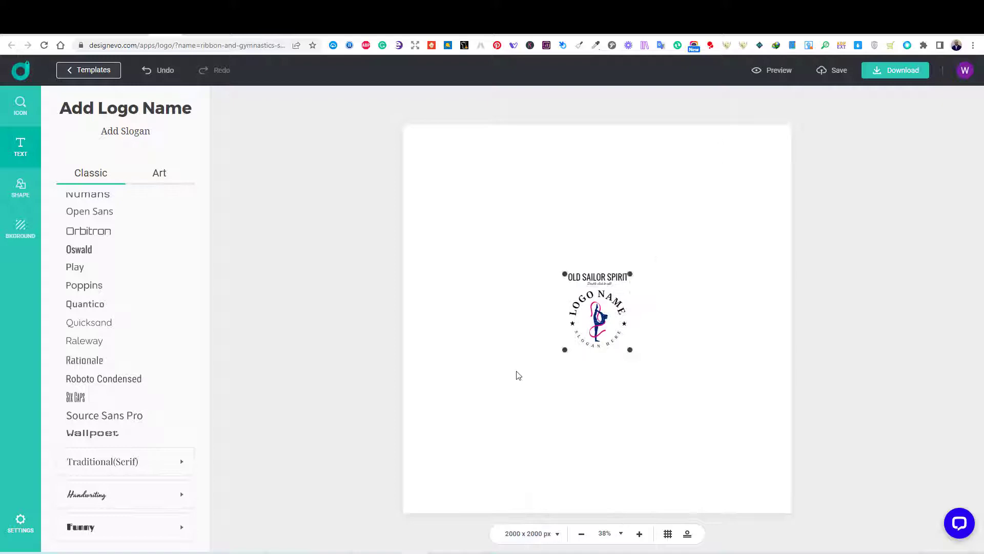
left_click(597, 313)
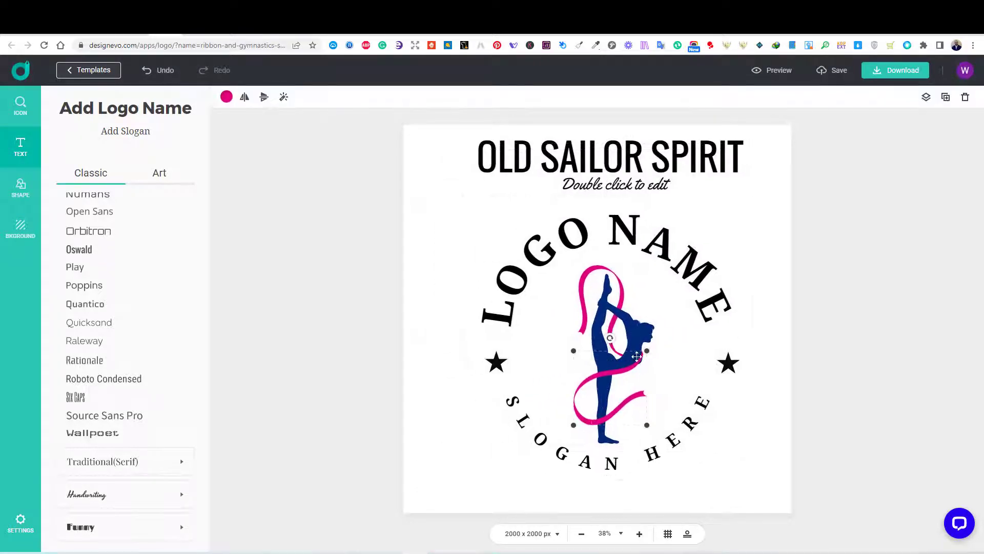
key("Delete")
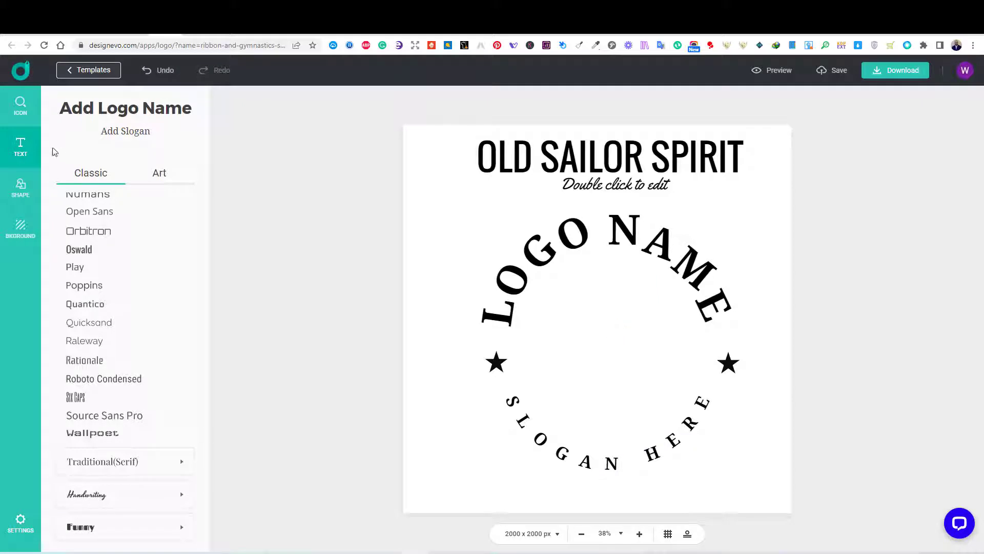
left_click(20, 106)
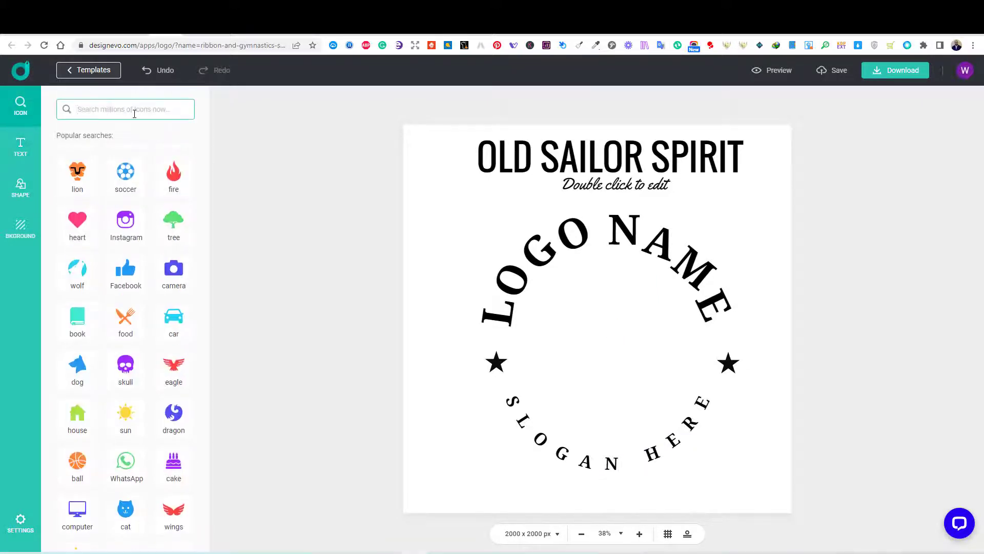
Add a sailing ship icon at the centre and a THE SOUL OF THE SEA tagline beneath the title
type("boat")
type("THE SOUL OF THE SE")
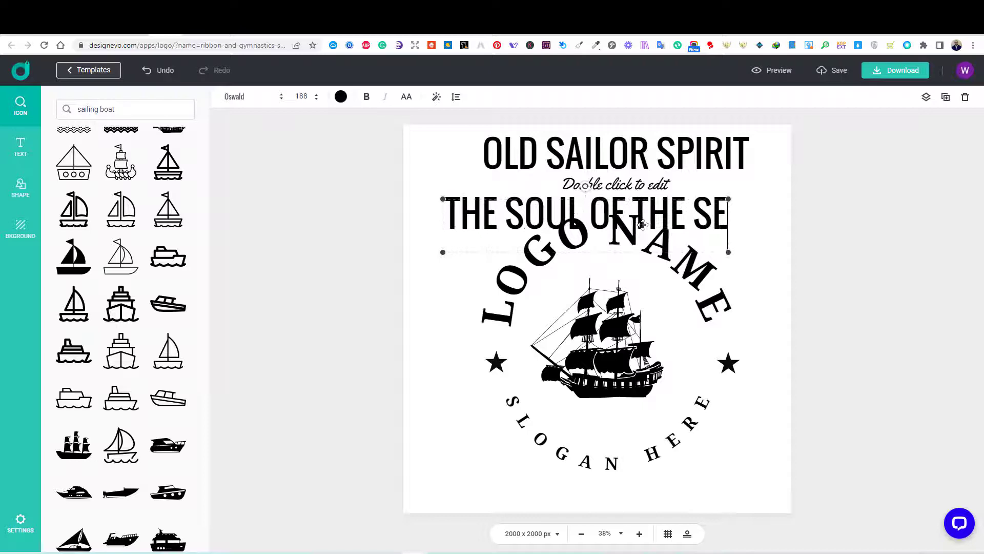
left_click(251, 96)
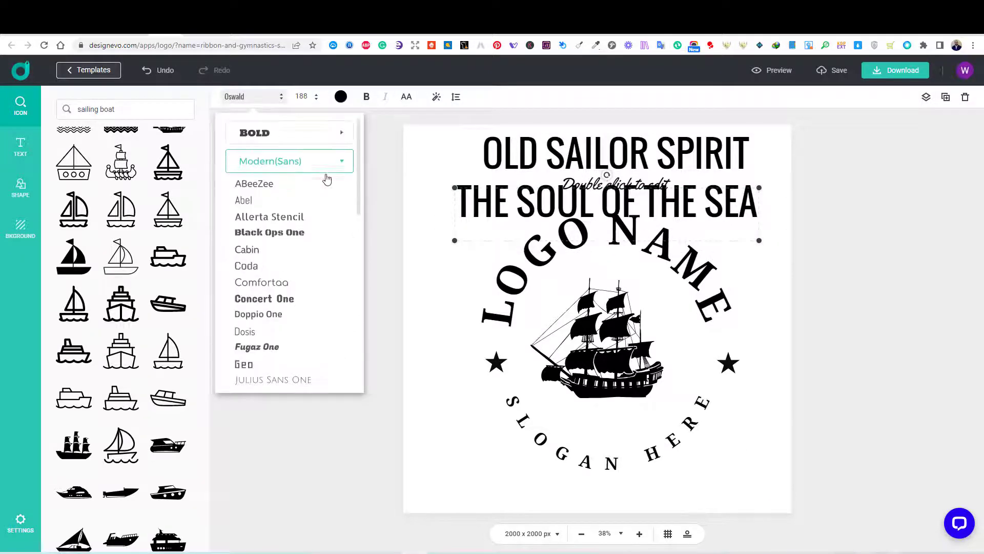
Set the tagline in Rye, curve it into an arch over the ship and move the stars up beside it
scroll("down", 3)
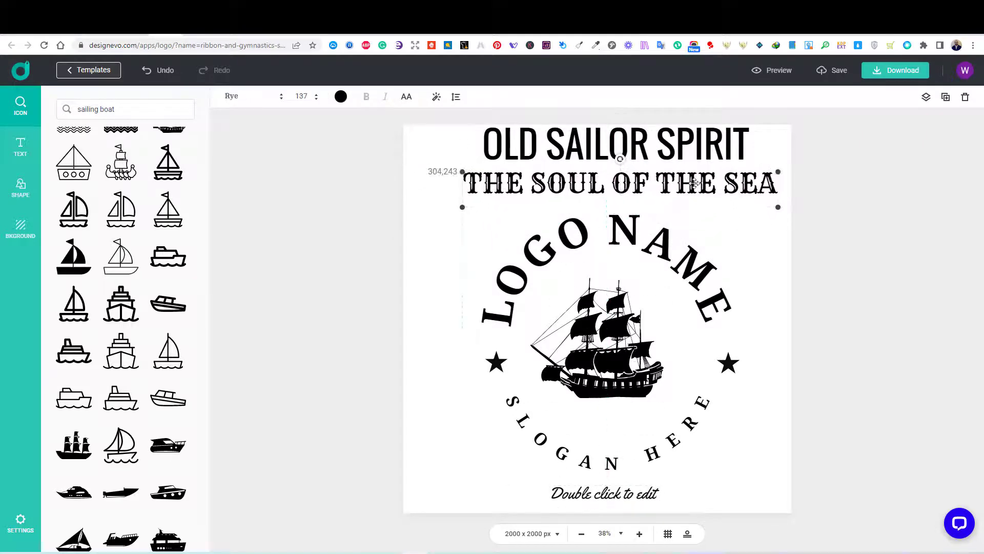
left_click(871, 272)
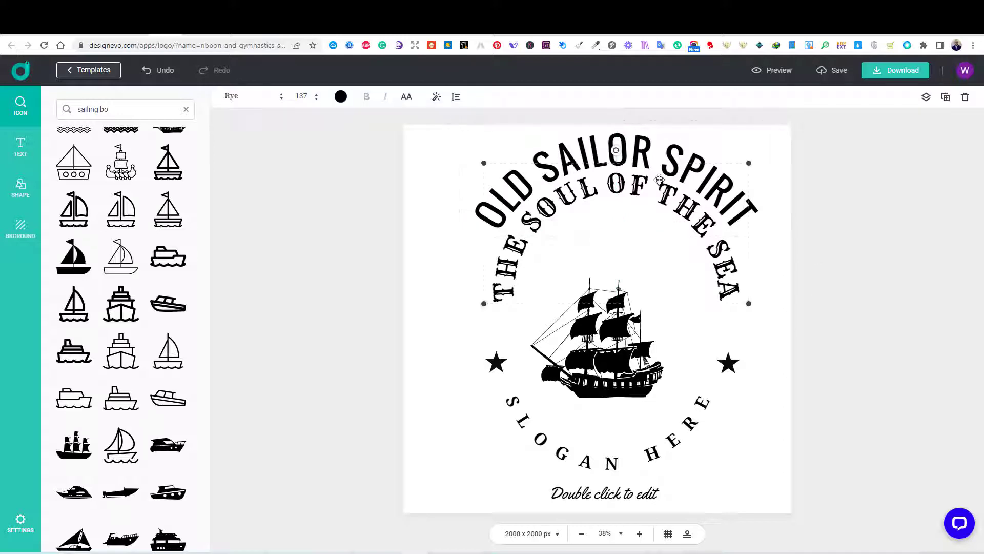
left_click(301, 96)
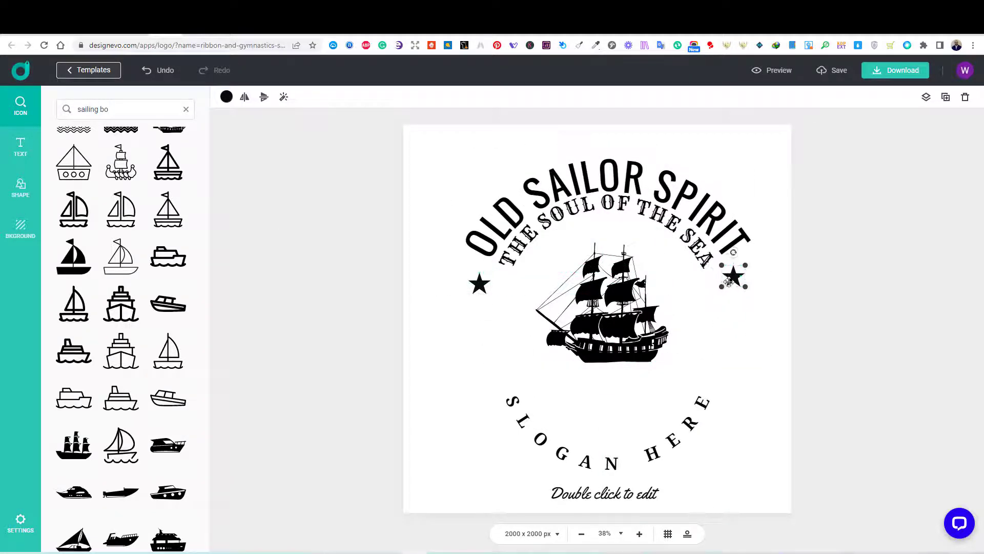
Delete the SLOGAN HERE placeholder and select the leftover script placeholder text
left_click(607, 430)
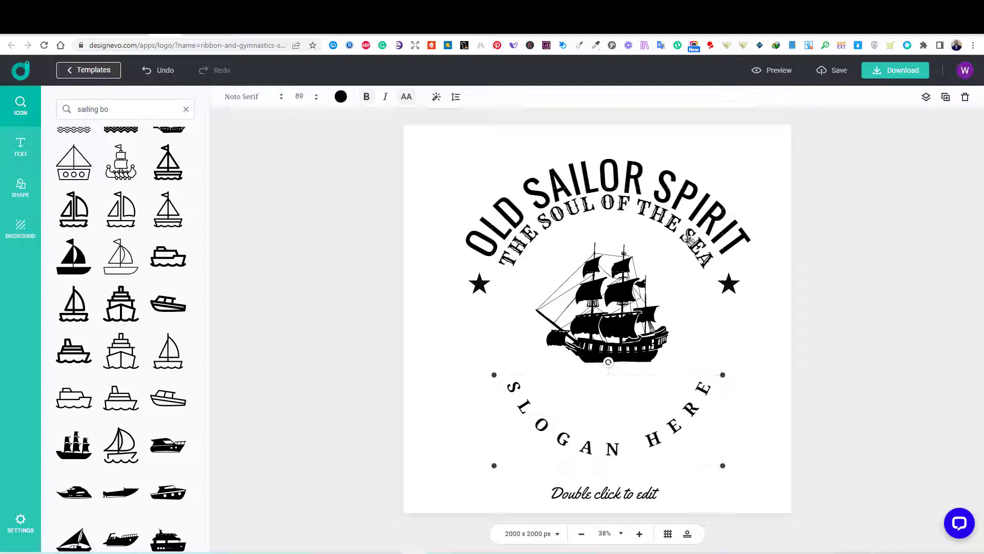
left_click(602, 195)
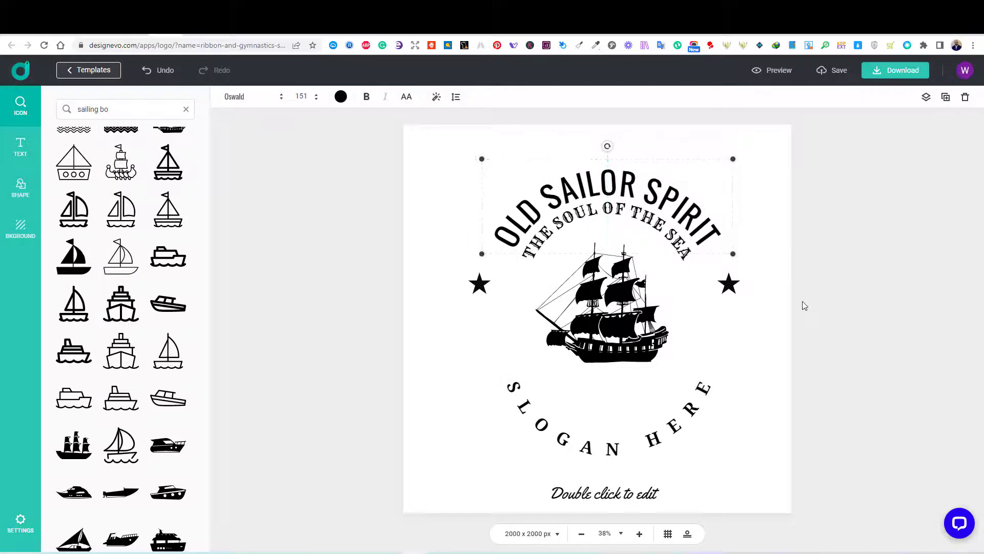
left_click(603, 420)
type("waves")
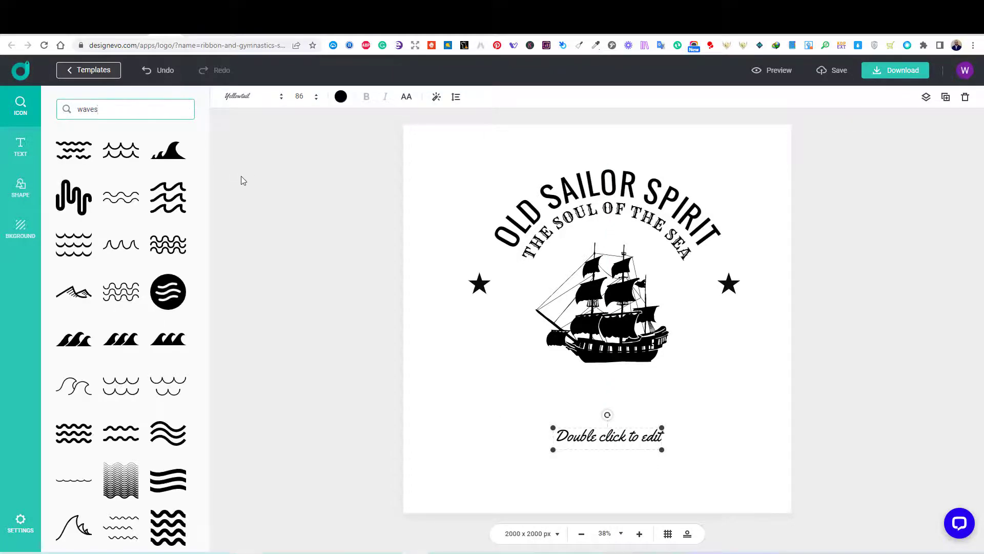
Add wave icons beneath the ship and adjust their colour to match the badge
scroll("down", 3)
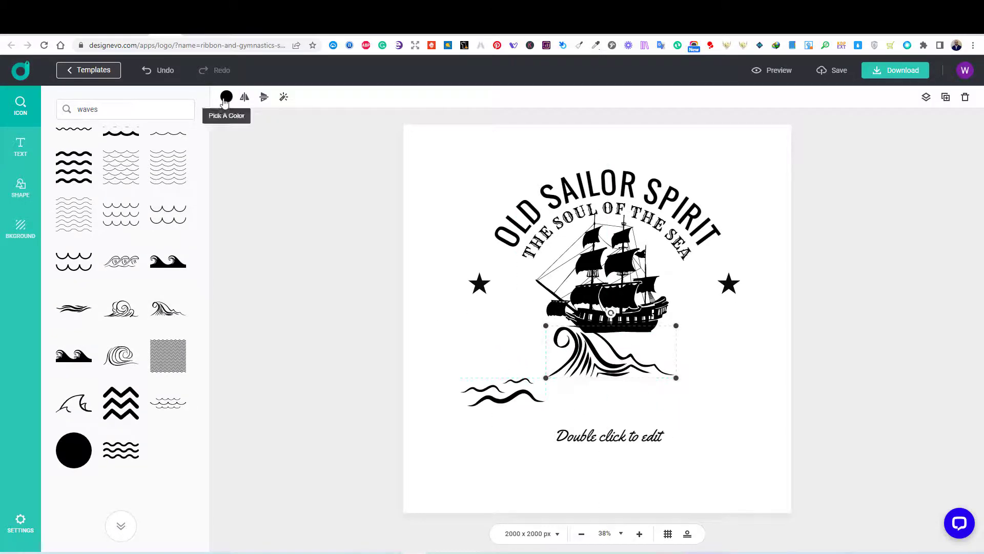
left_click(225, 97)
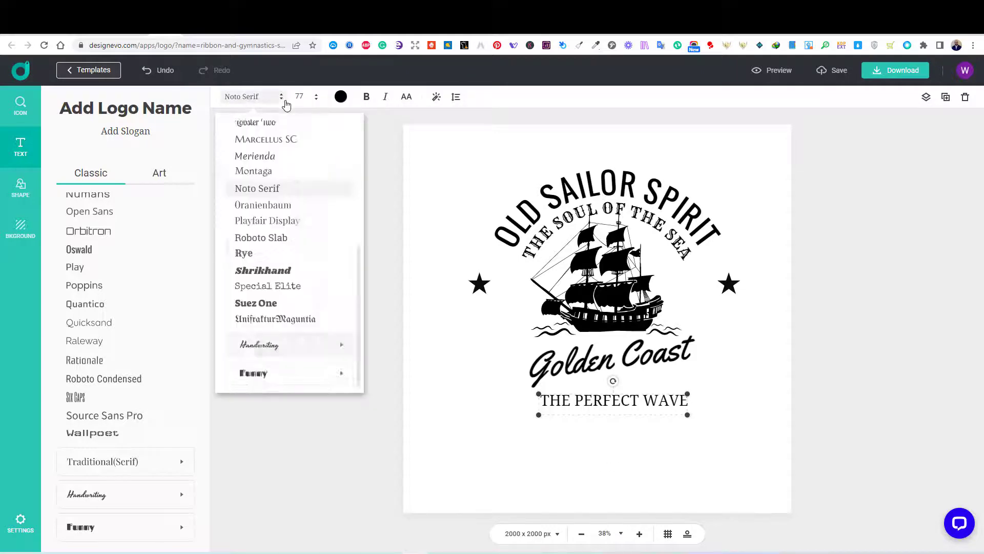
Try bold fonts from the dropdown for THE PERFECT WAVE
left_click(256, 302)
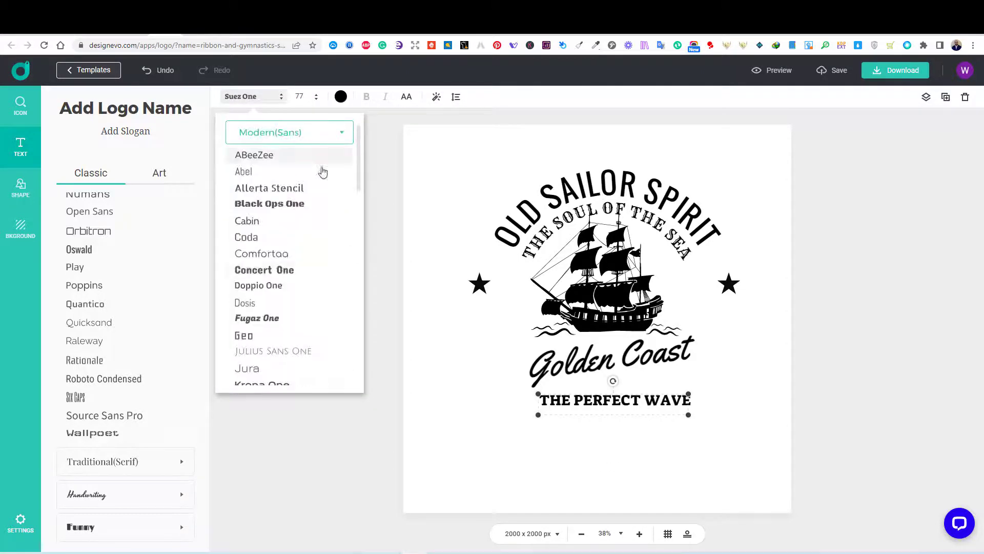
left_click(263, 269)
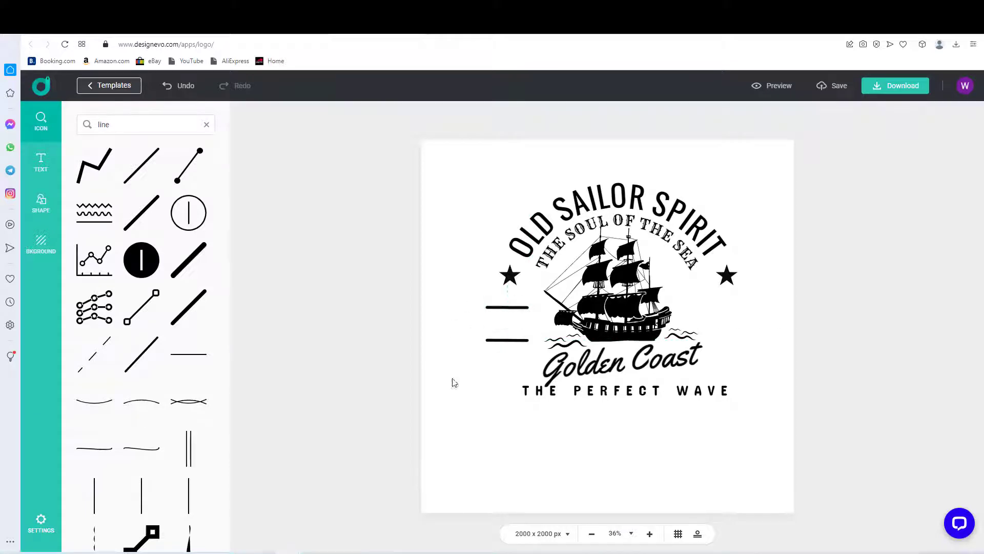
Duplicate the line pair to the right and add a '19' text box between them
left_click(508, 307)
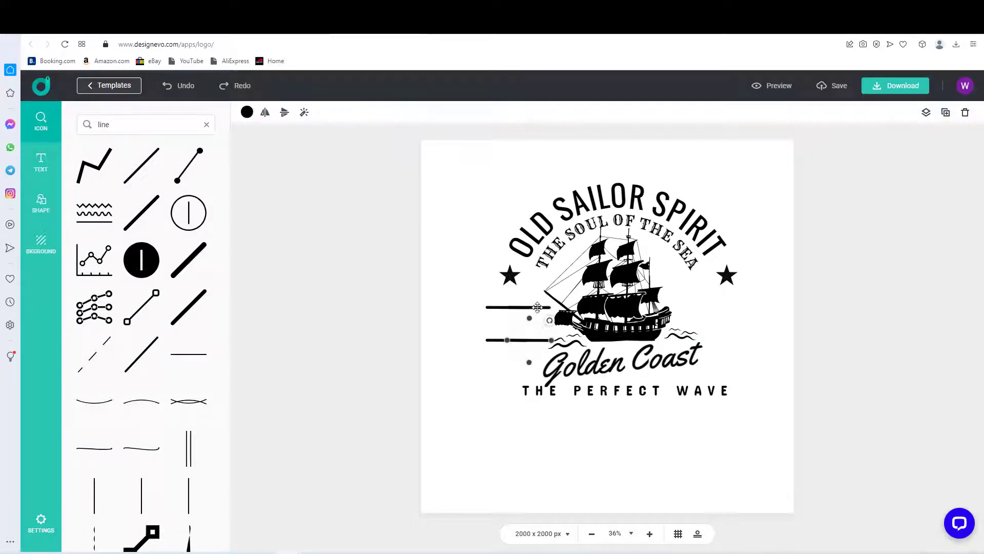
left_click(41, 162)
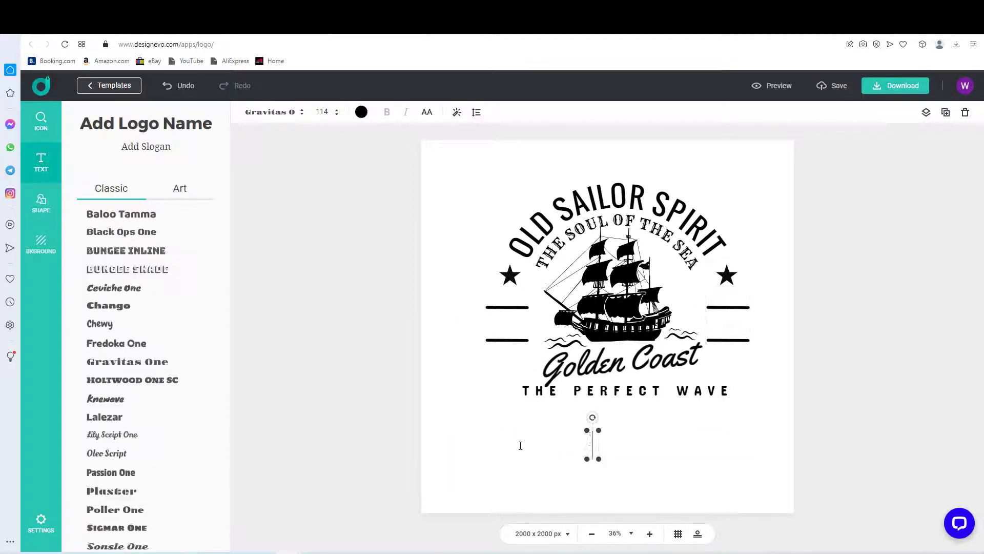
type("19")
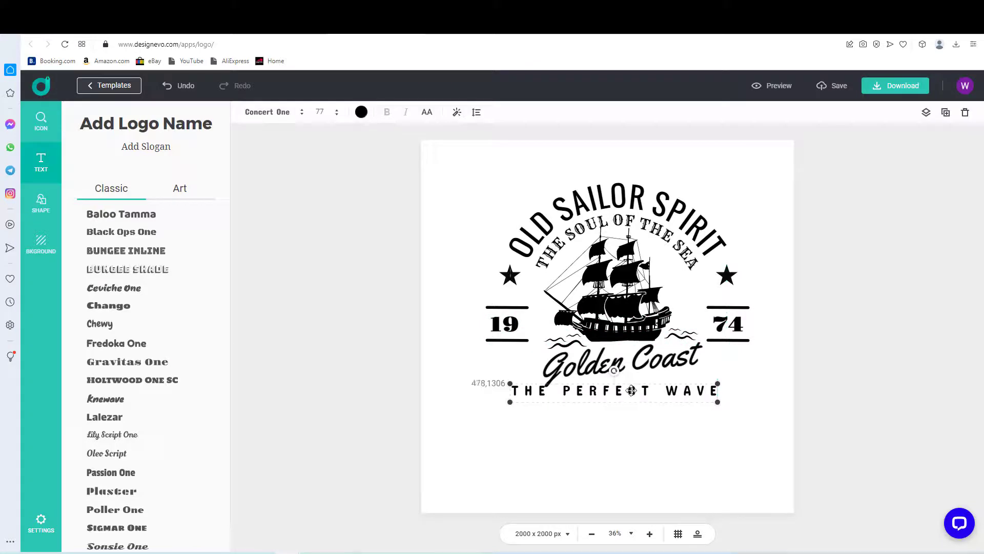
Move THE PERFECT WAVE above Golden Coast and pick a birds icon
left_click(662, 425)
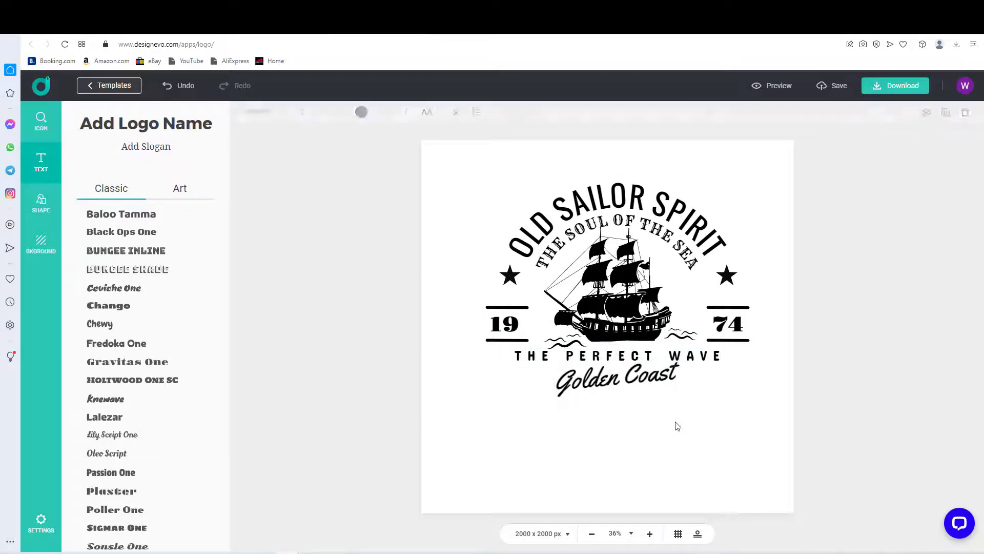
left_click(41, 121)
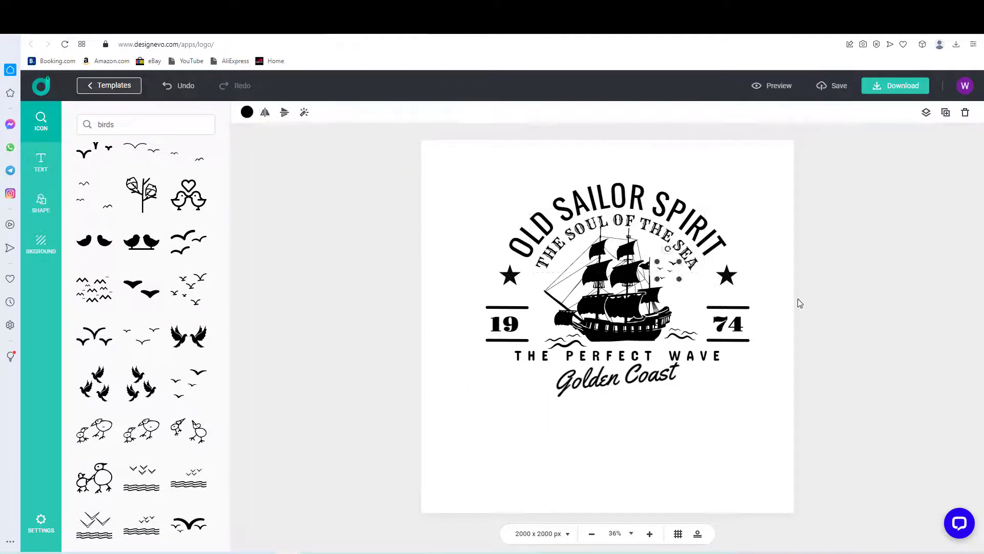
Place the birds beside the sails, recolour the whole badge blue, and preview it on mockups
left_click(506, 323)
type("line")
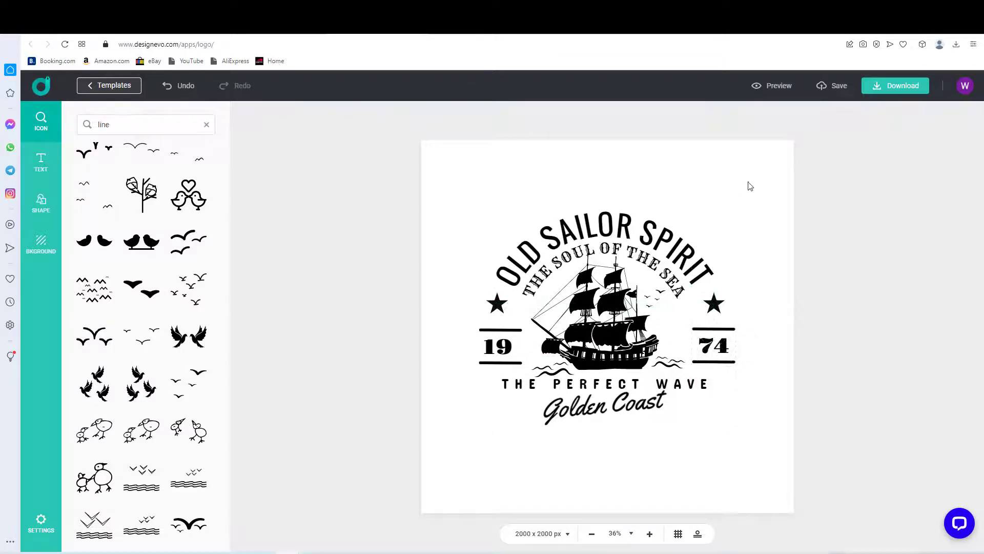
left_click(606, 307)
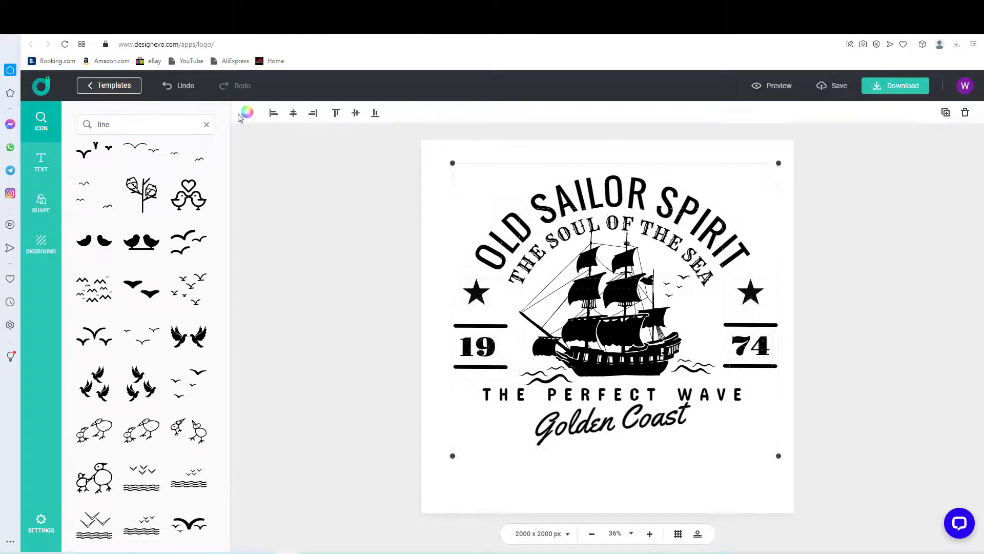
left_click(612, 201)
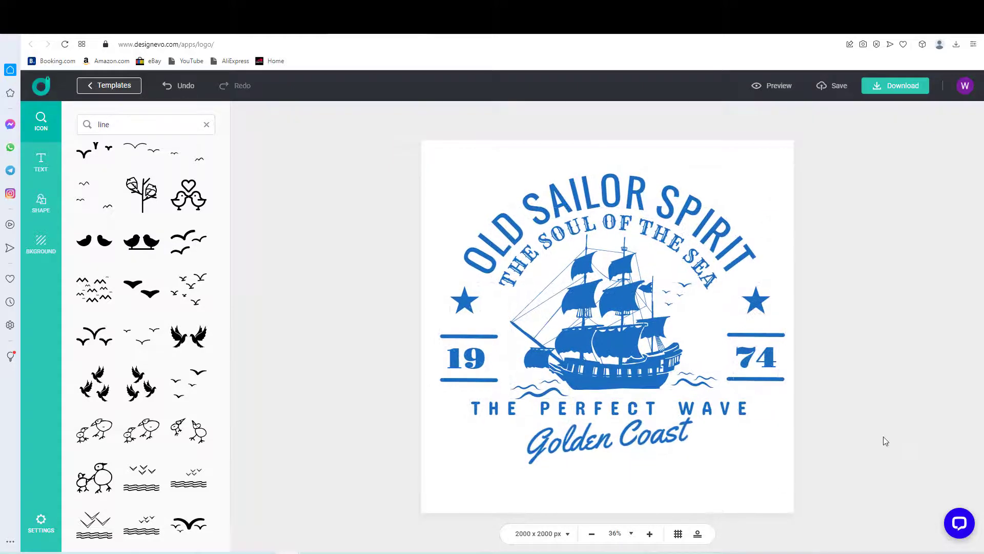
left_click(839, 85)
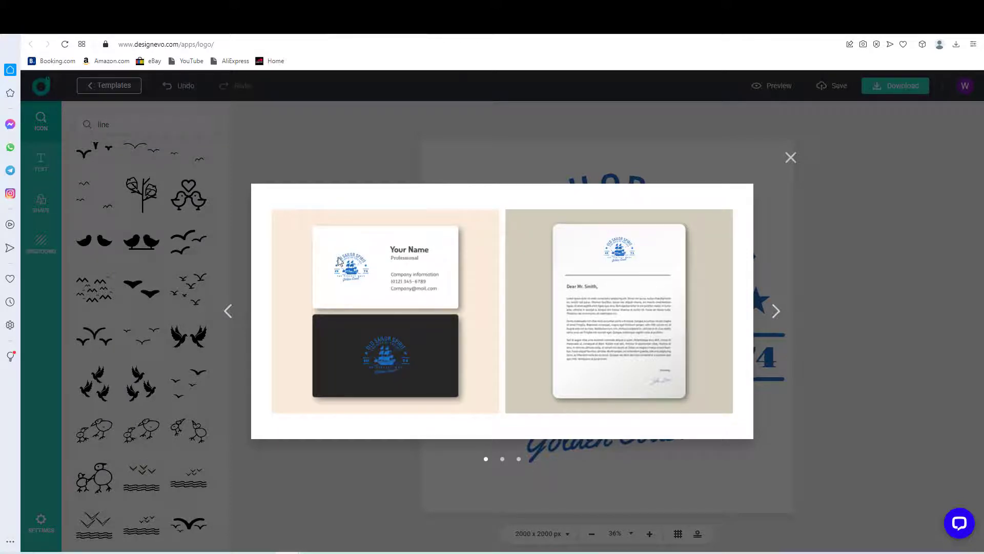
mouse_move(390, 388)
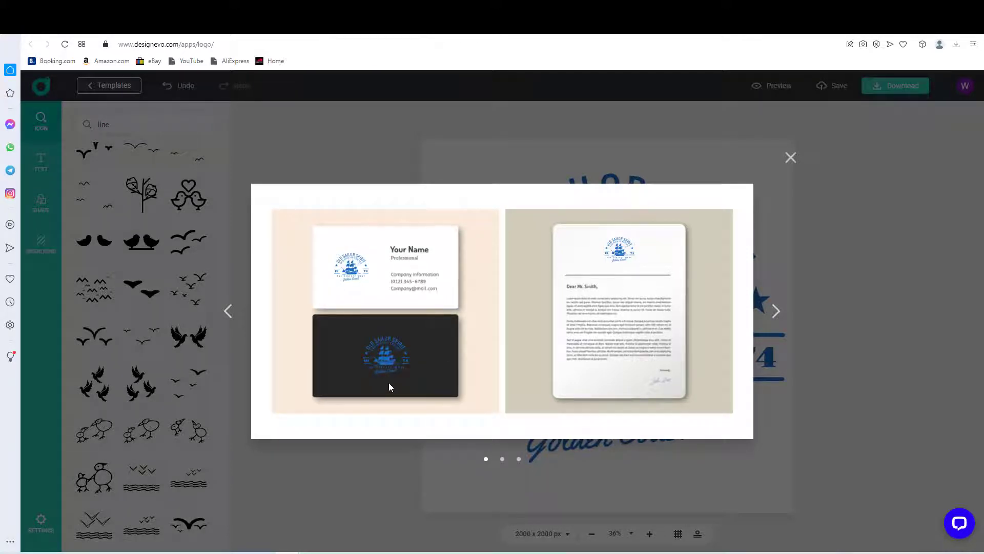
Page through the notebook, laptop, t-shirt and office-wall mockups, then close the preview
left_click(776, 311)
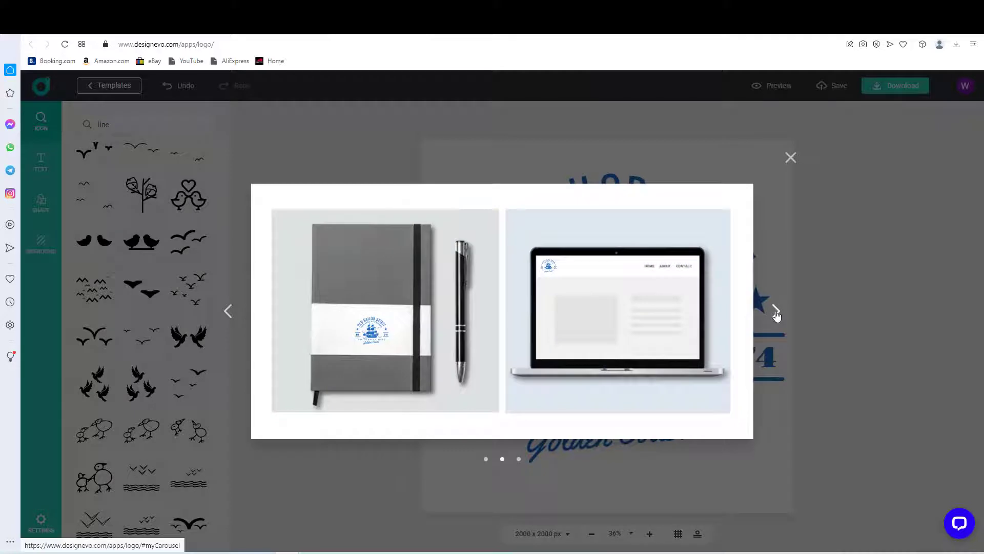
left_click(776, 310)
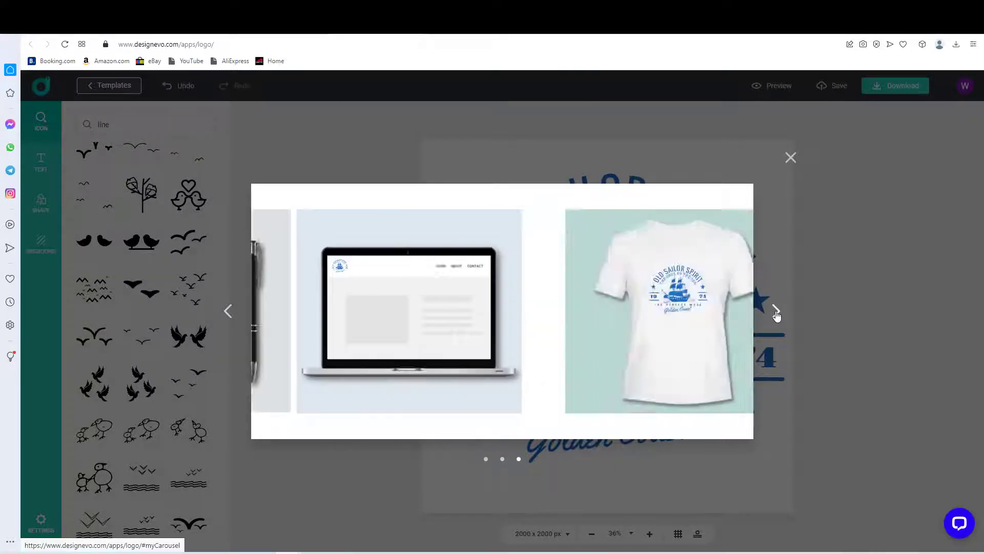
left_click(777, 310)
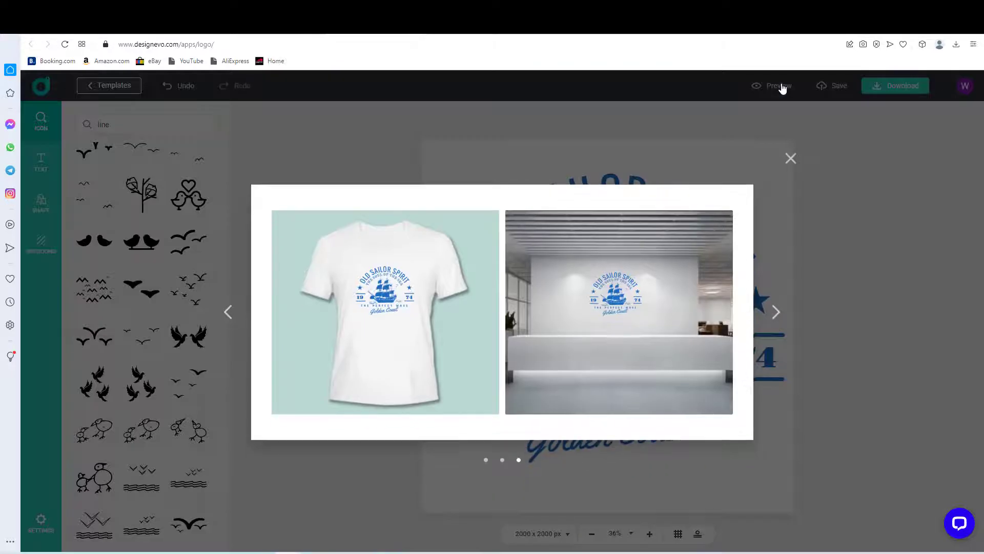
left_click(894, 85)
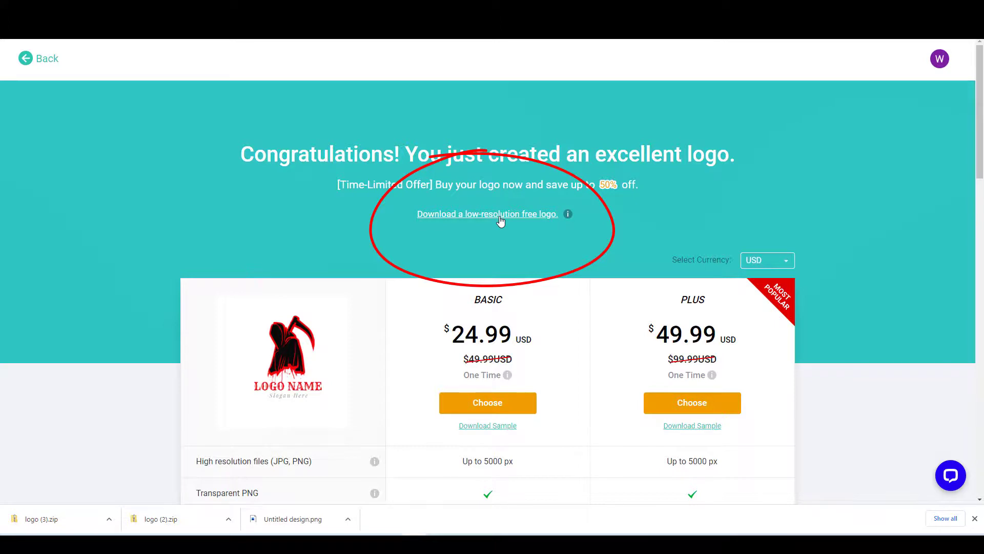
scroll("down", 3)
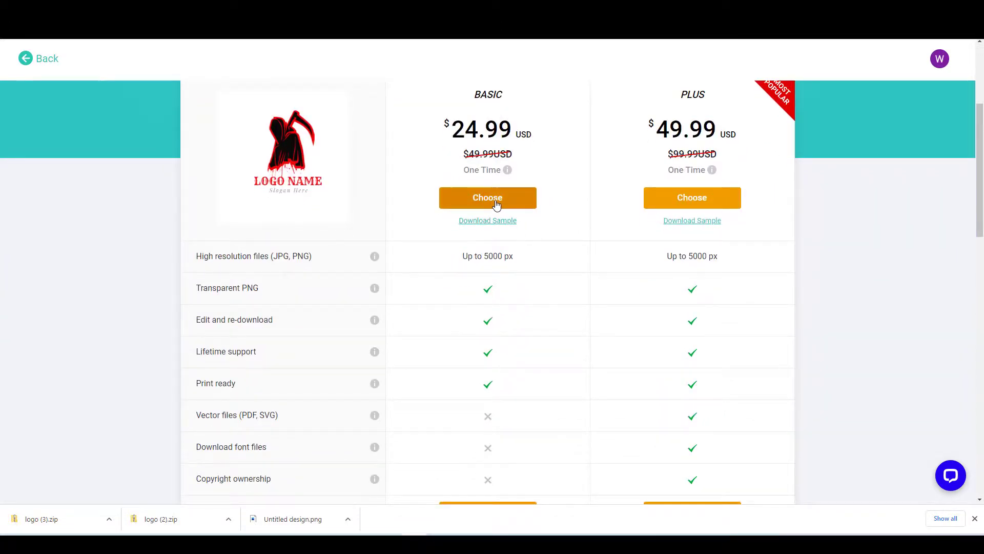
scroll("down", 3)
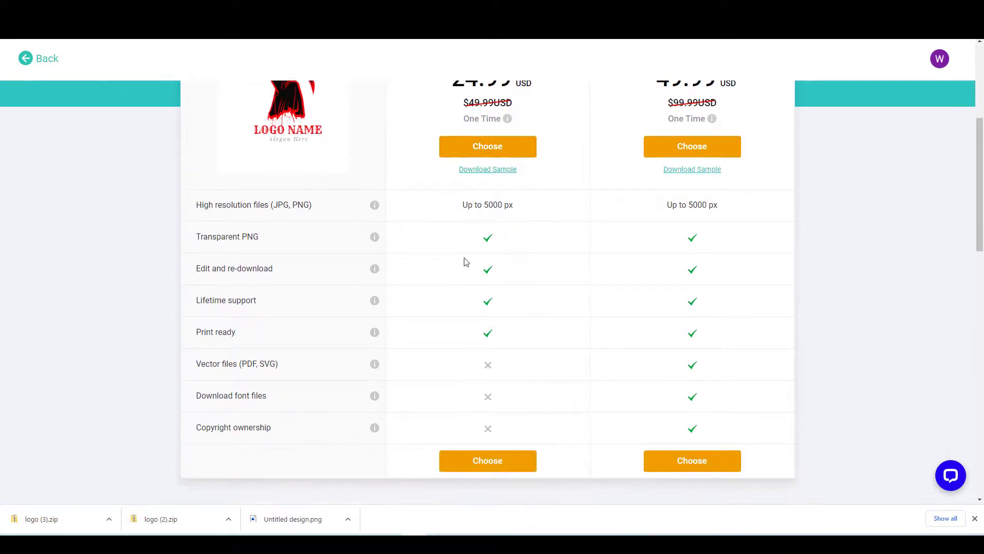
mouse_move(289, 369)
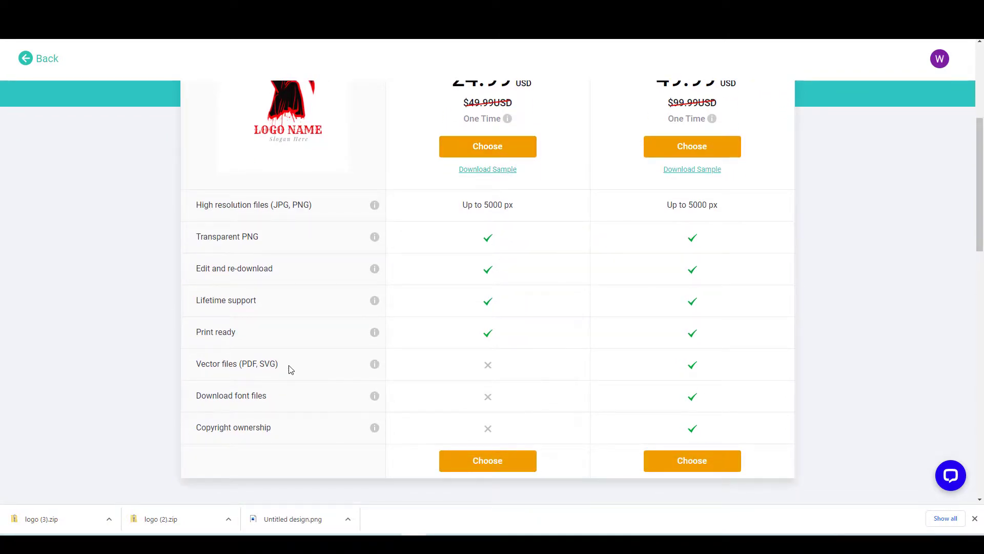